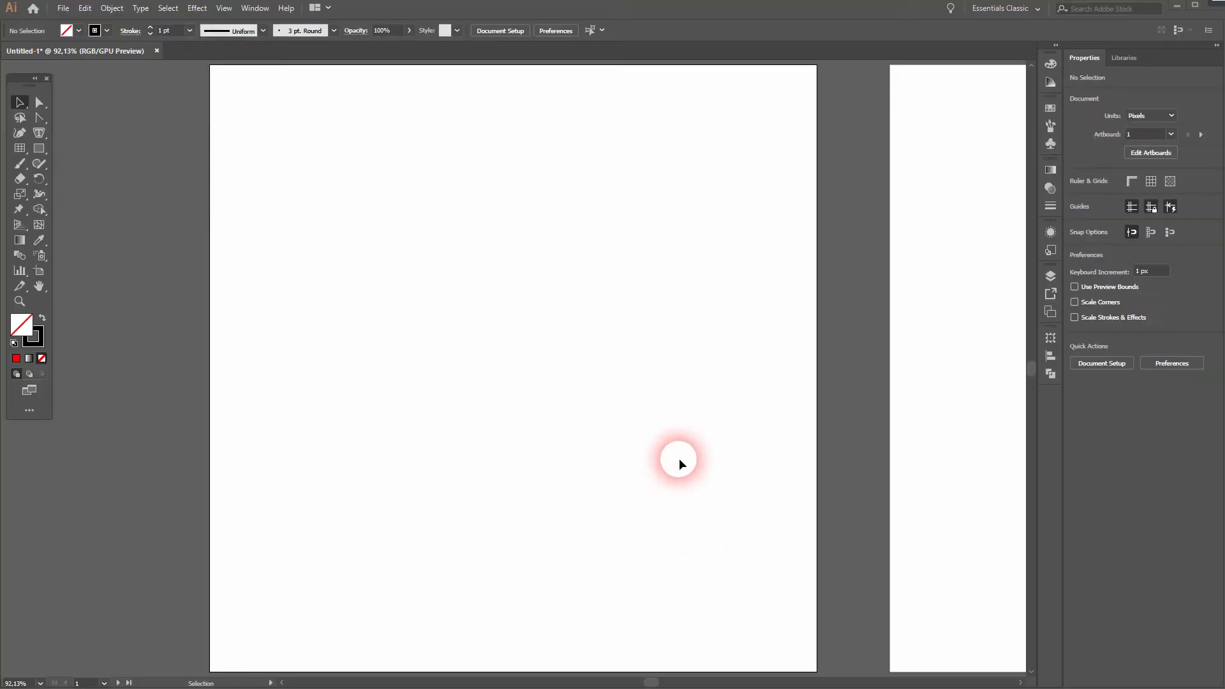
{"action": "mouse_move", "coordinate": [386, 199]}
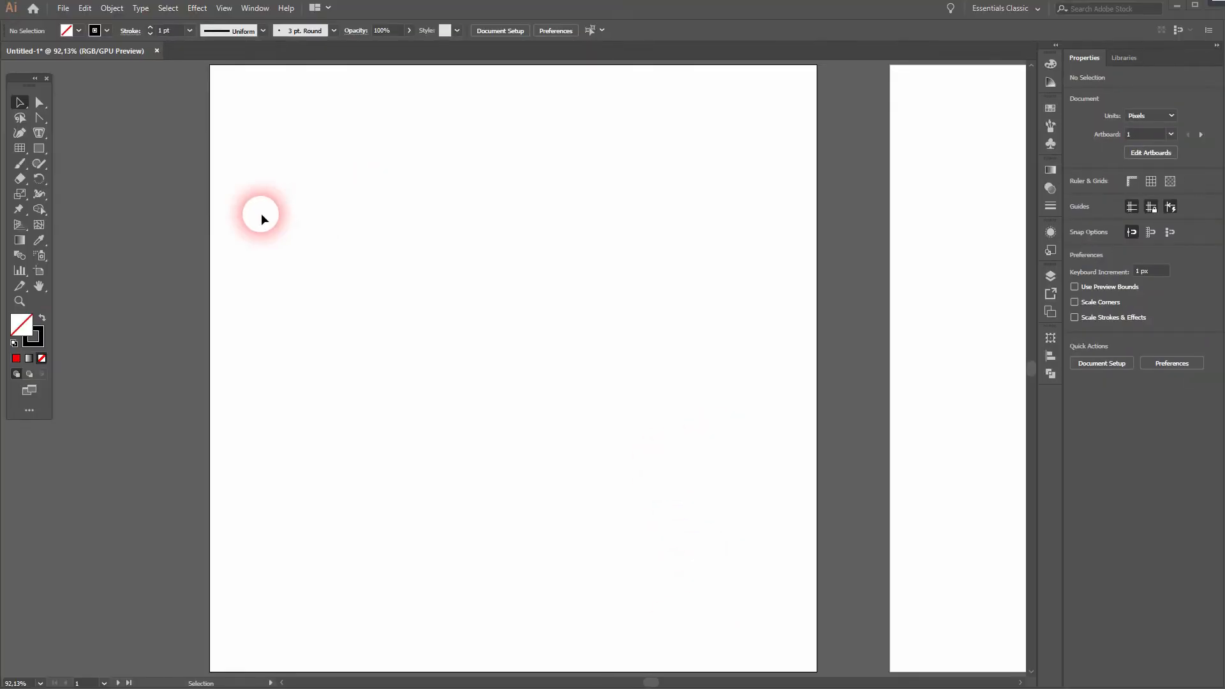
Step: Choose the Rectangular Grid Tool and specify a 600 × 600 px grid with 0% skew
{"action": "left_click", "coordinate": [20, 147]}
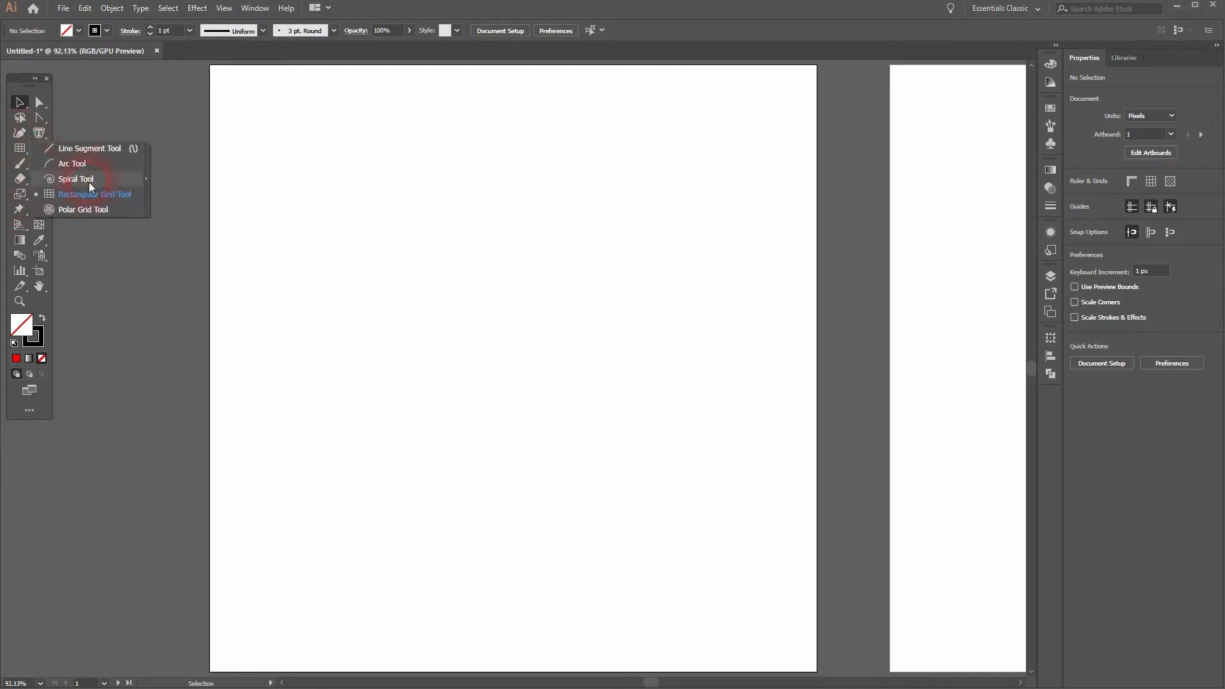
{"action": "left_click", "coordinate": [94, 194]}
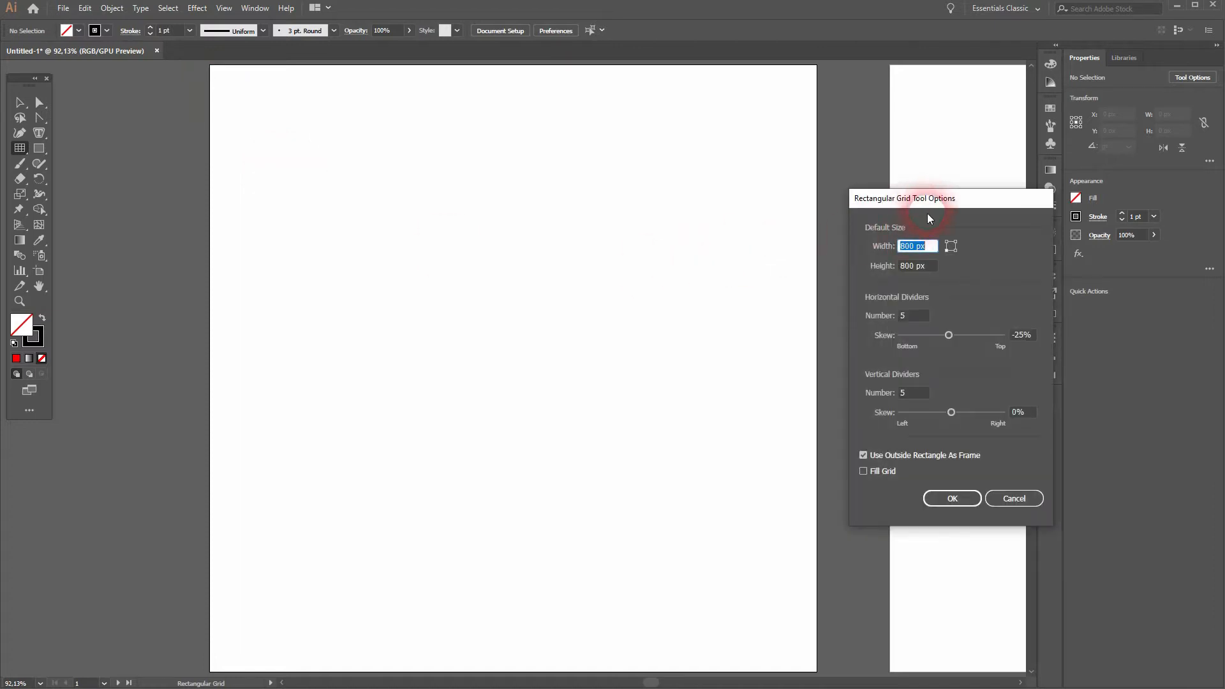
{"action": "type", "text": "600"}
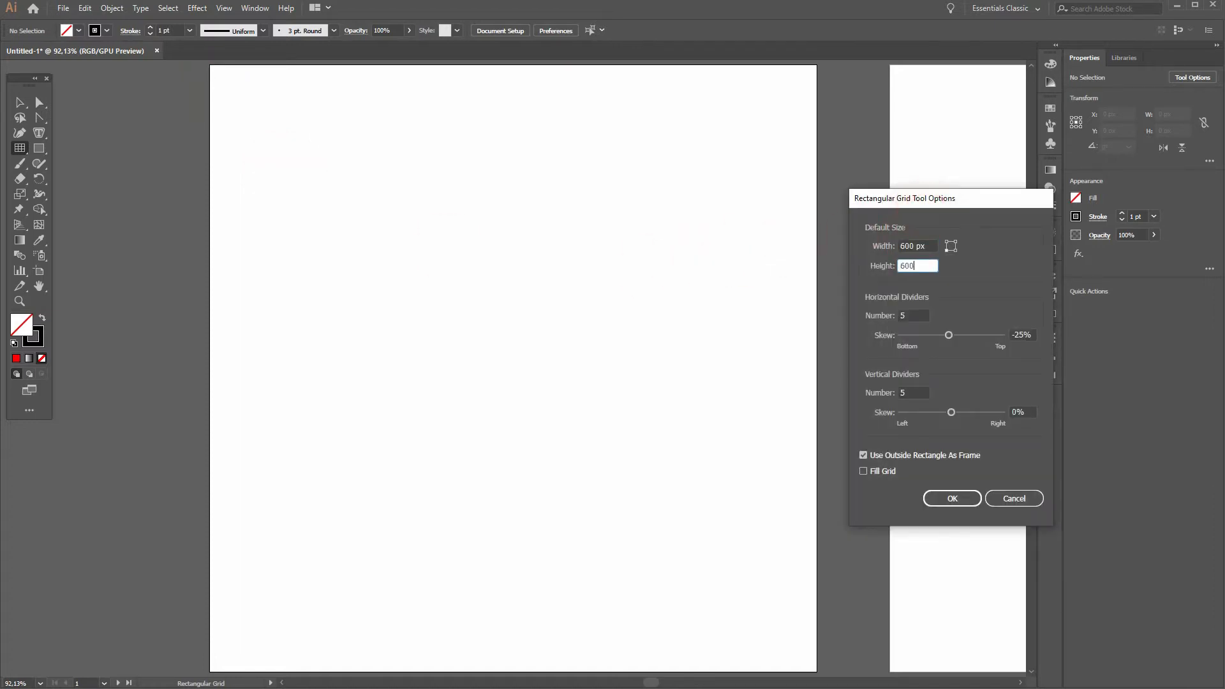
{"action": "left_click", "coordinate": [1021, 334]}
{"action": "type", "text": "0"}
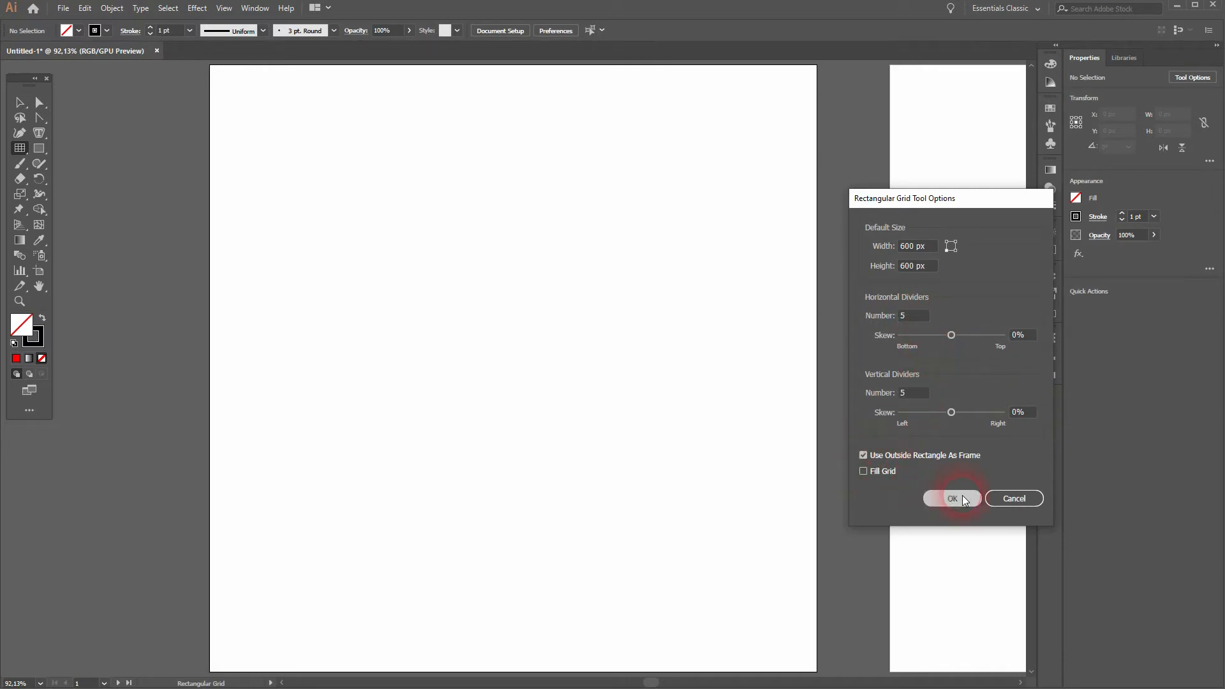
Step: Create the 6 × 6 grid and move it to the centre of artboard 1
{"action": "left_click", "coordinate": [952, 498]}
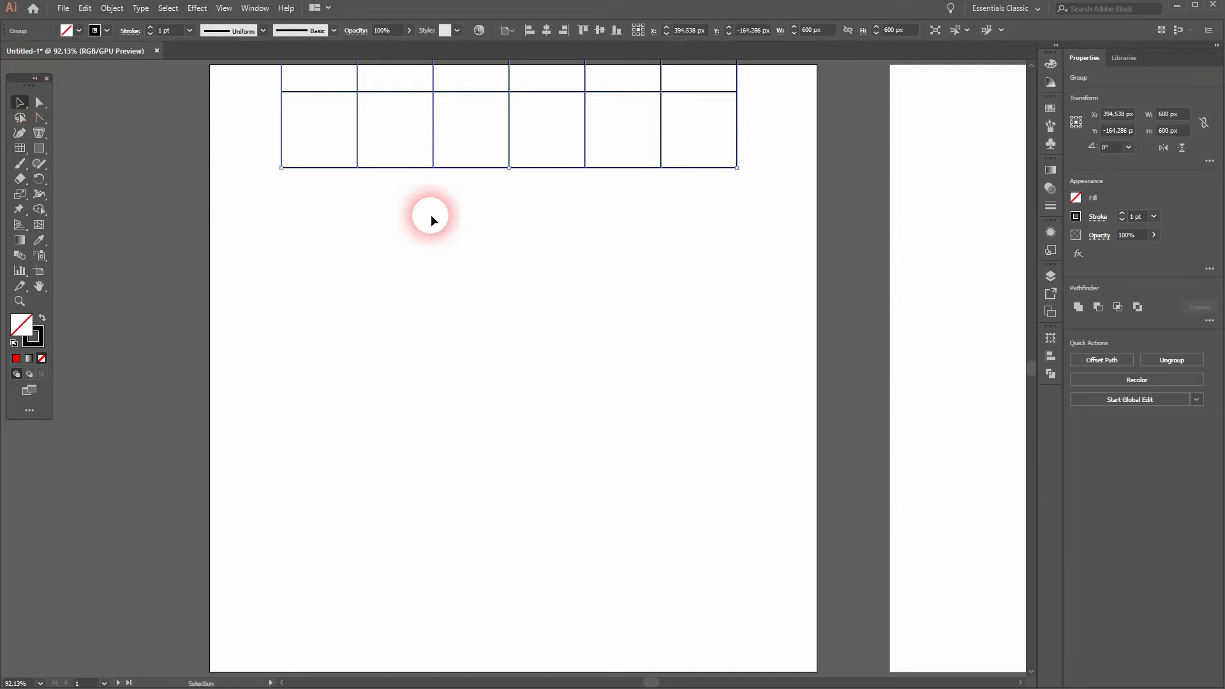
{"action": "left_click_drag", "start_coordinate": [432, 215], "coordinate": [358, 500]}
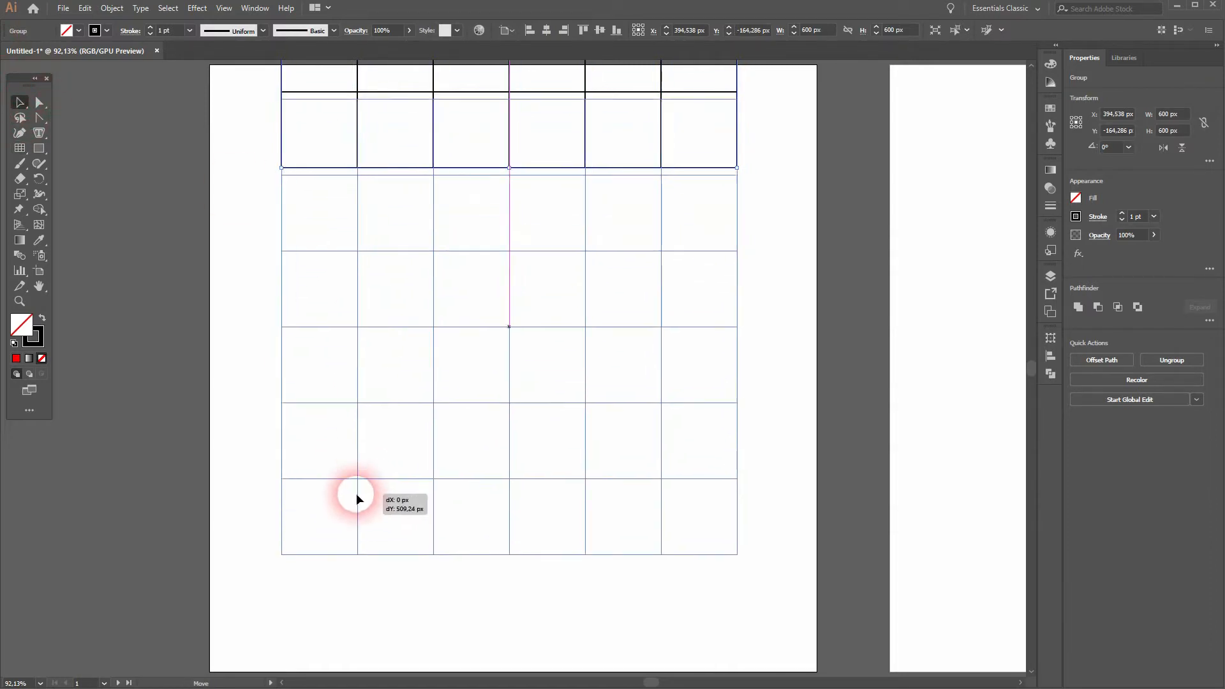
{"action": "left_click_drag", "start_coordinate": [357, 498], "coordinate": [690, 359]}
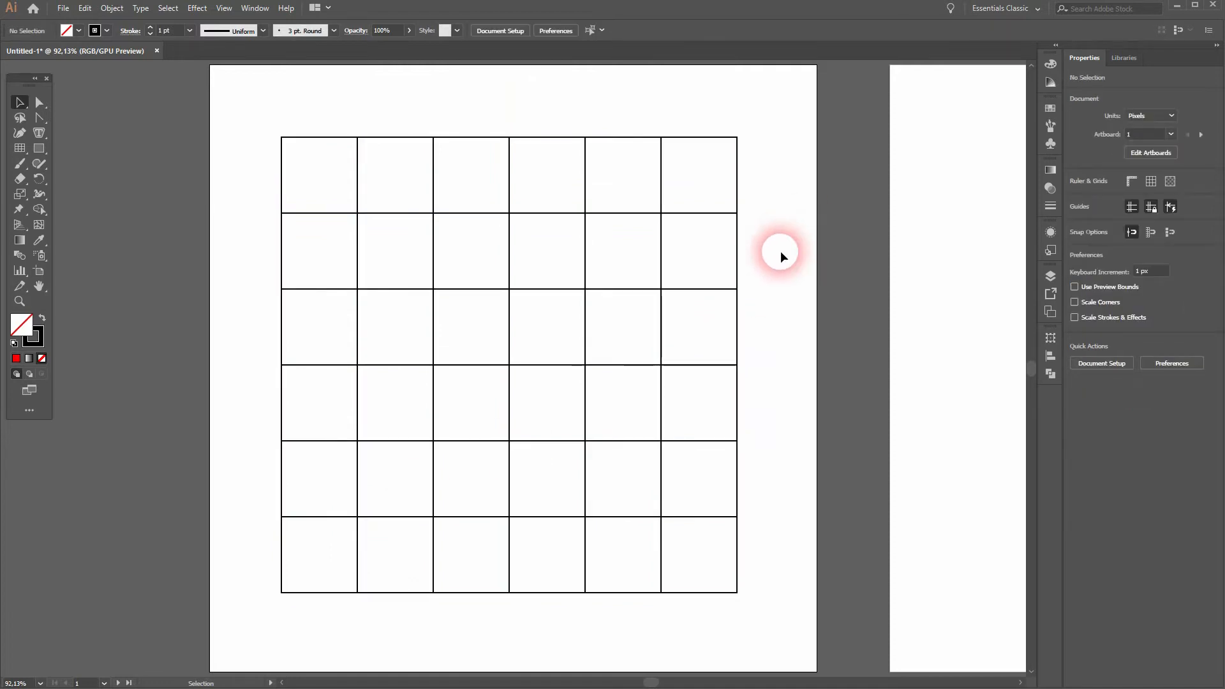
{"action": "mouse_move", "coordinate": [754, 292]}
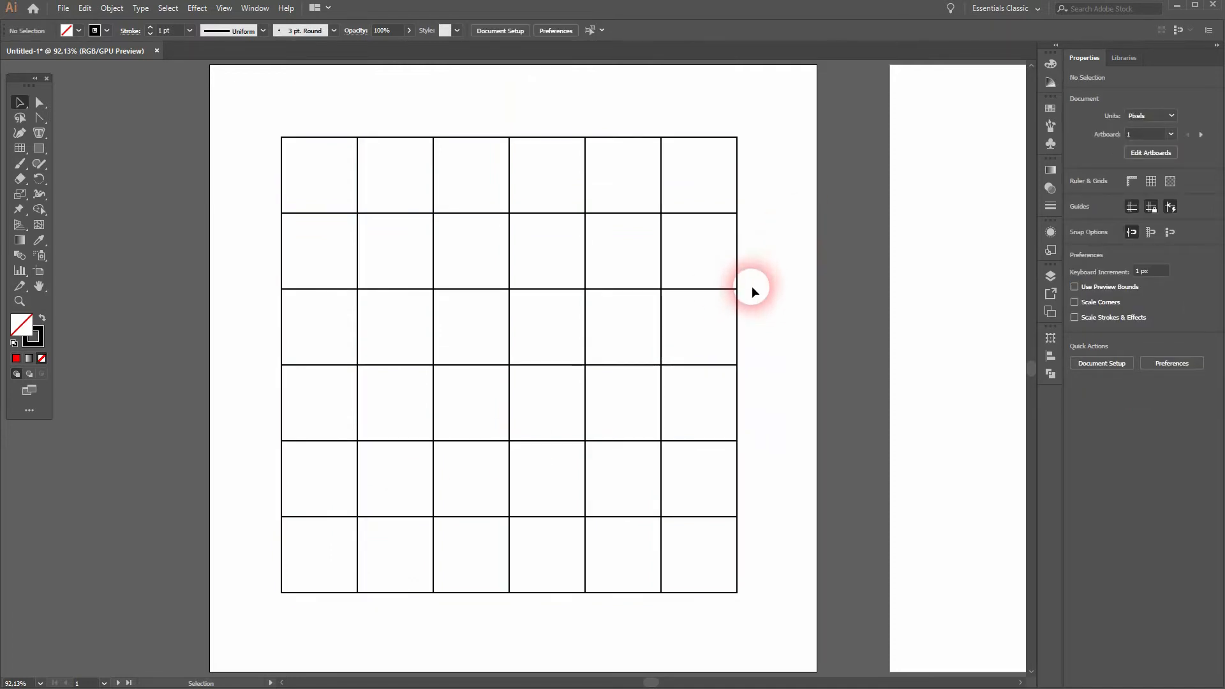
{"action": "left_click_drag", "start_coordinate": [754, 291], "coordinate": [491, 303]}
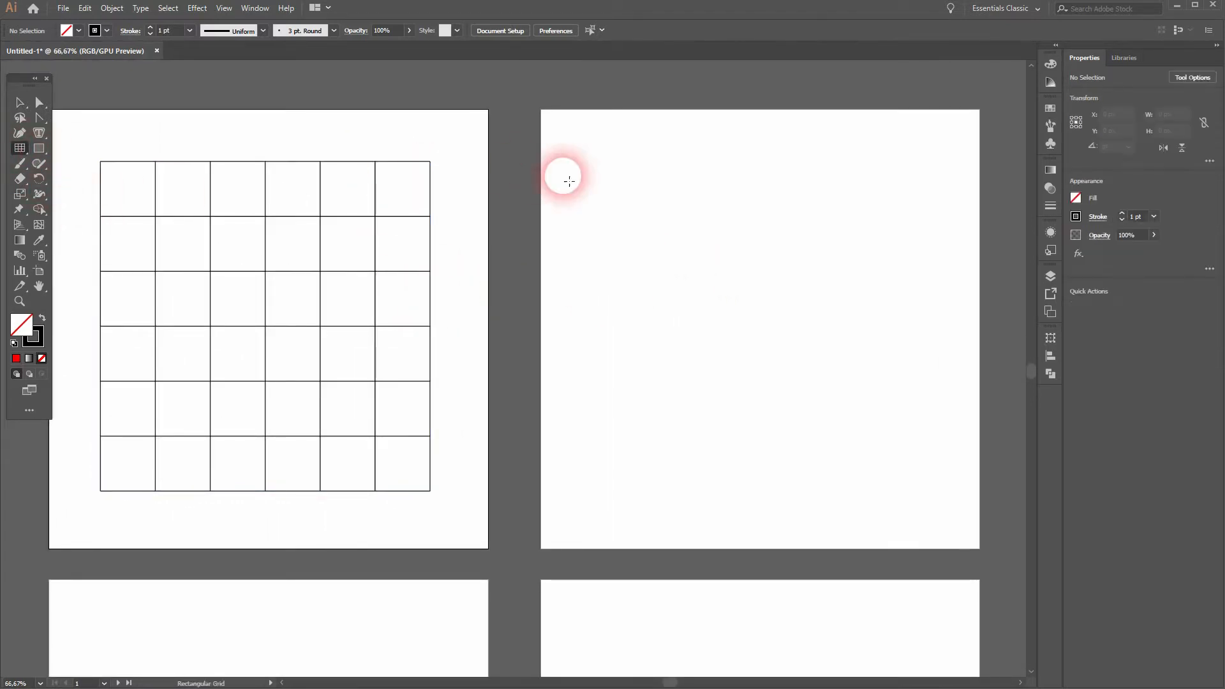
Step: Create a filled grid on the second artboard with Fill Grid enabled
{"action": "left_click", "coordinate": [568, 180]}
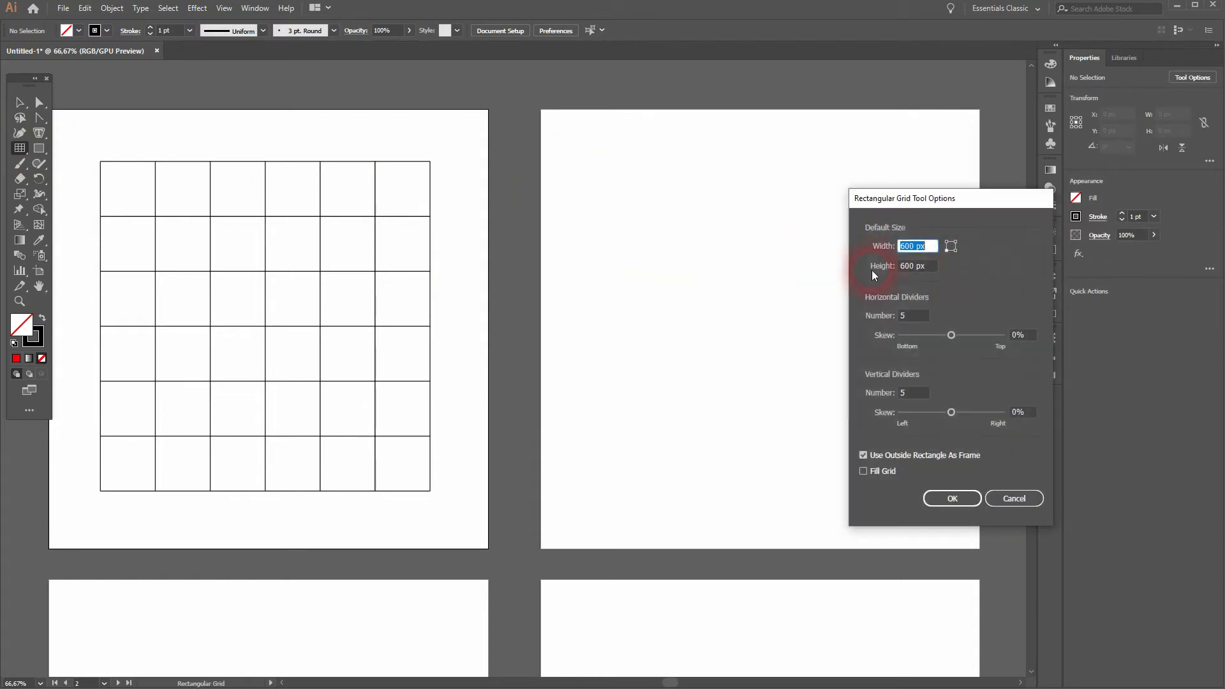
{"action": "left_click", "coordinate": [862, 470]}
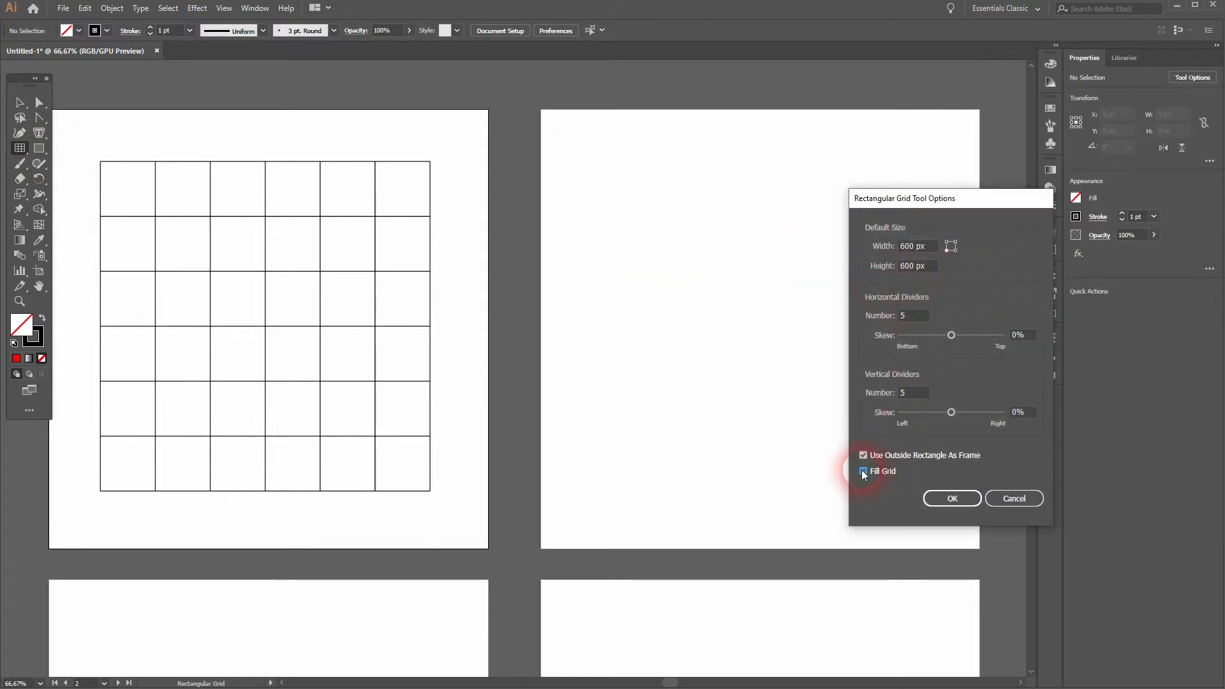
{"action": "left_click", "coordinate": [951, 498]}
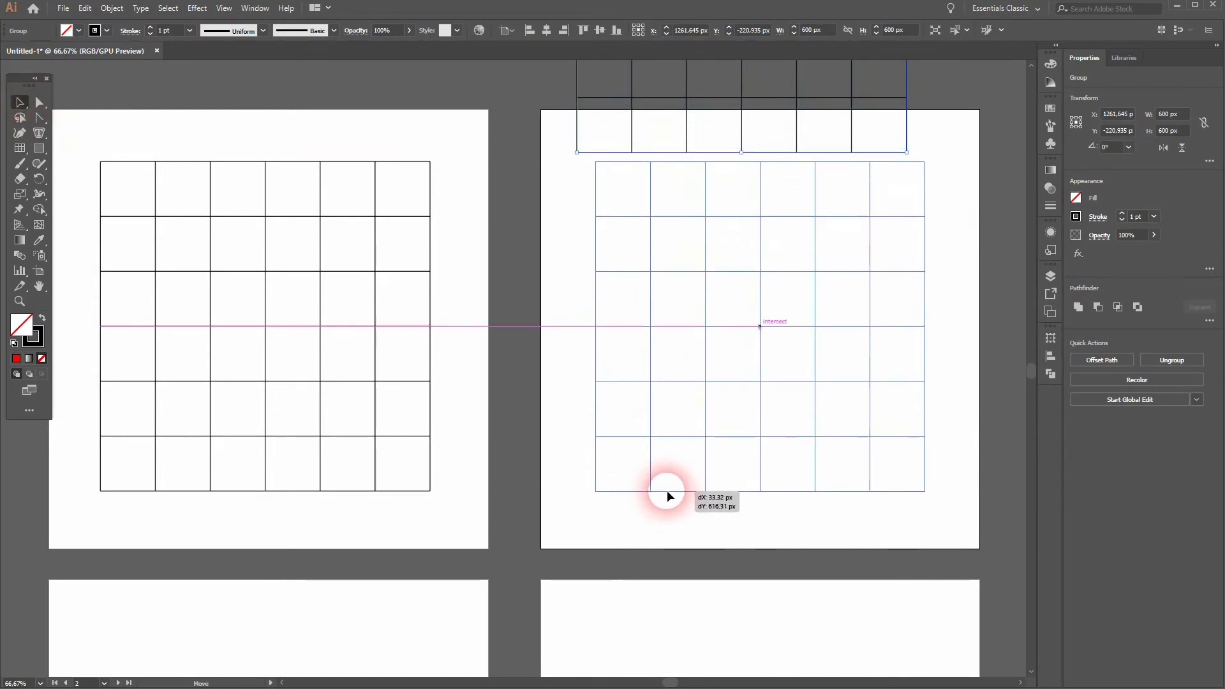
Step: Fill the first artboard's grid with the red swatch, then deselect it
{"action": "left_click", "coordinate": [547, 195]}
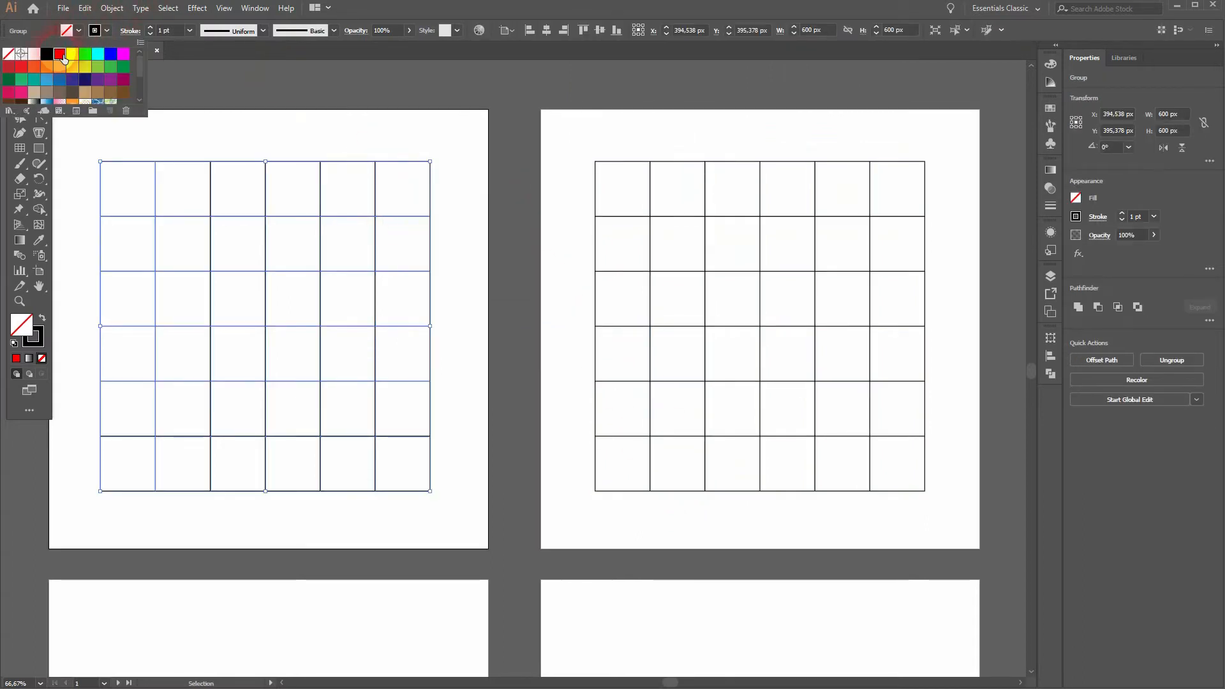
{"action": "left_click", "coordinate": [59, 54]}
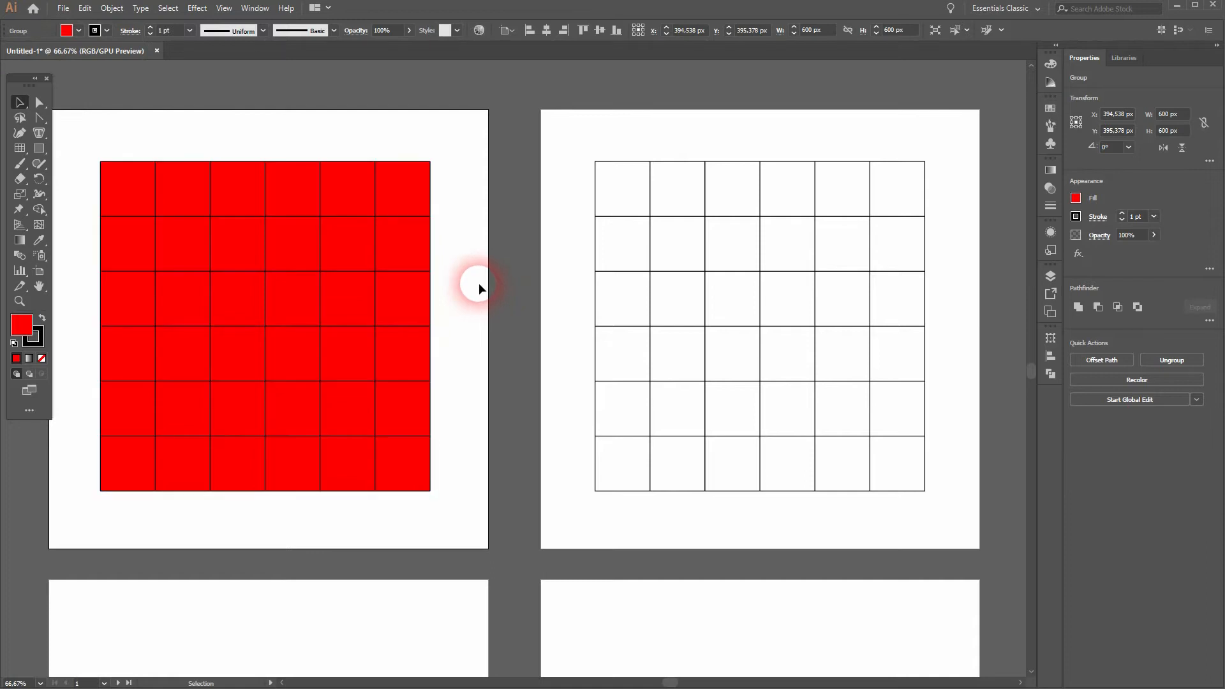
{"action": "left_click", "coordinate": [78, 30]}
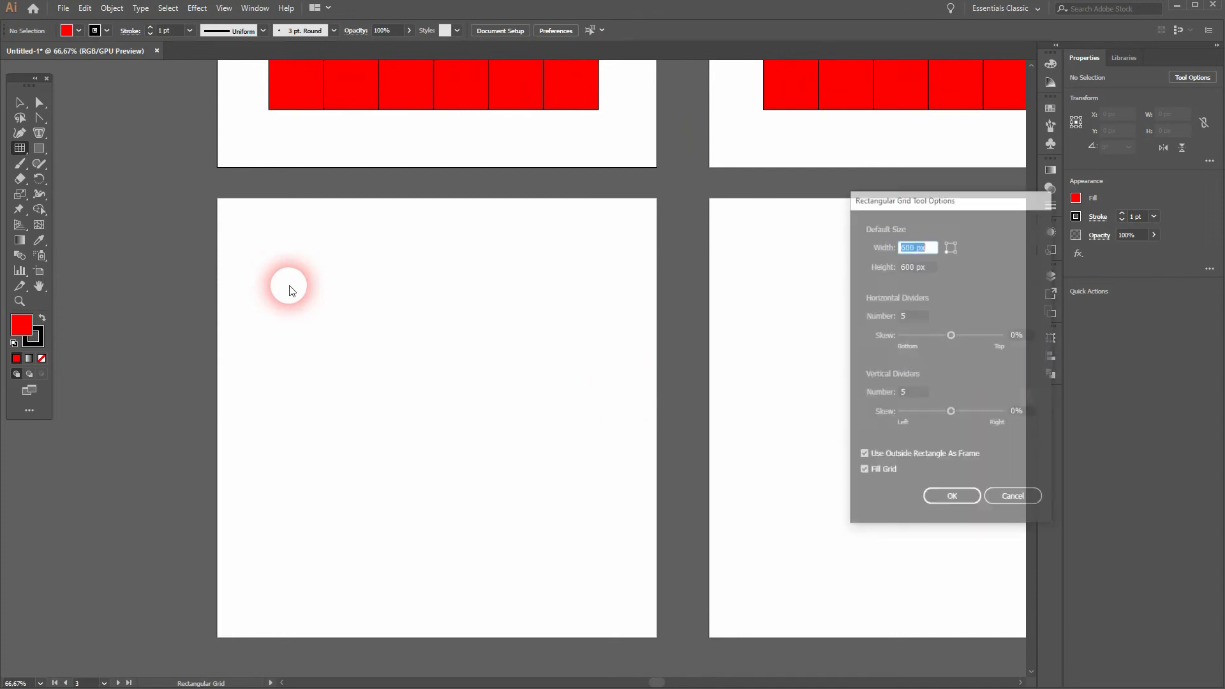
Step: Confirm the red-filled 6 × 6 grid on the lower-left artboard
{"action": "left_click", "coordinate": [950, 495]}
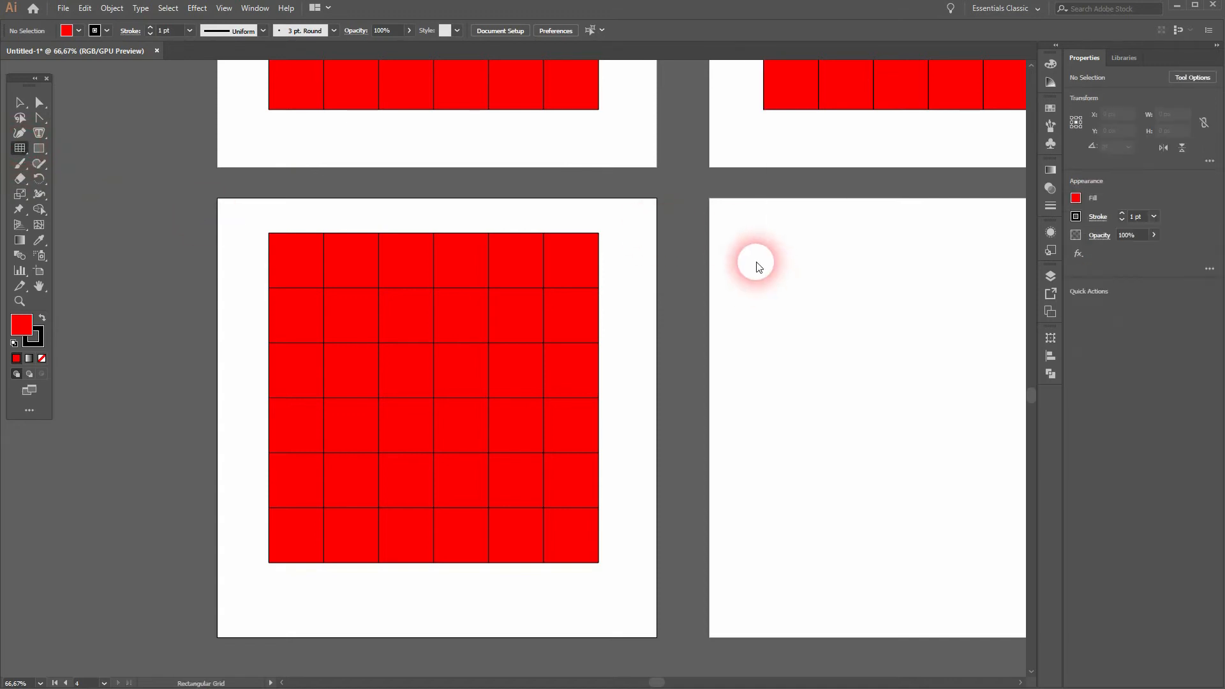
Step: Create an unfilled grid on artboard 4 with -25% horizontal divider skew
{"action": "left_click", "coordinate": [756, 262]}
{"action": "type", "text": "-25"}
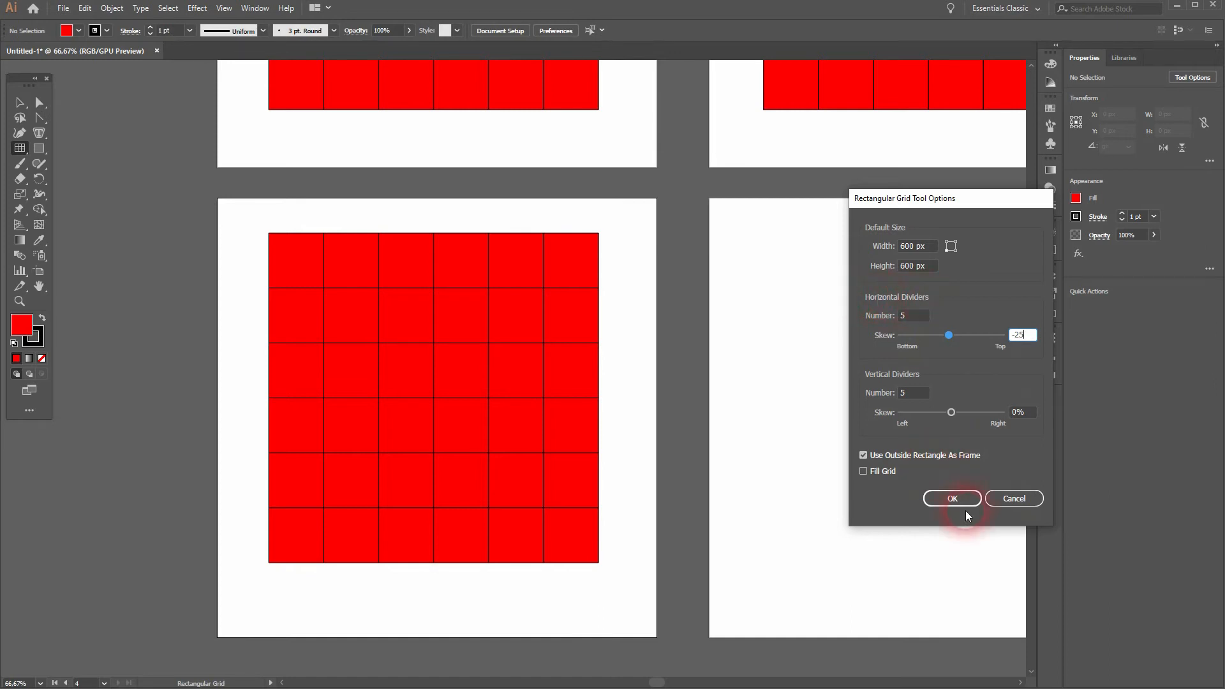
{"action": "left_click", "coordinate": [950, 498]}
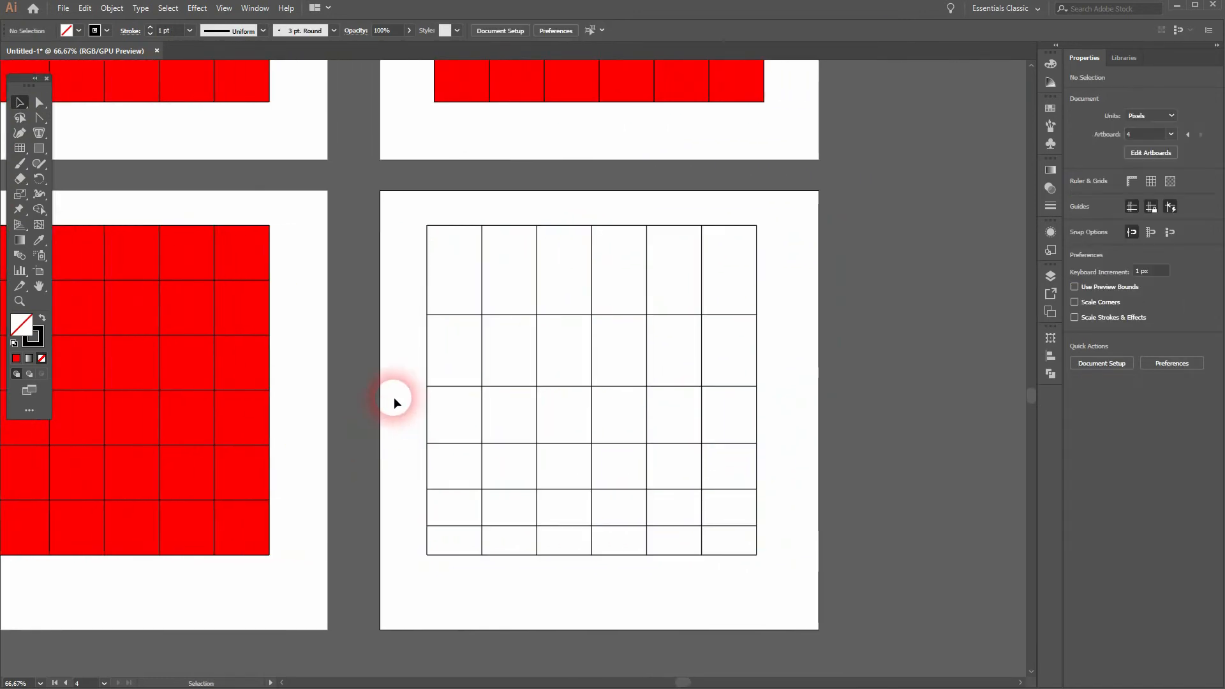
{"action": "mouse_move", "coordinate": [476, 258]}
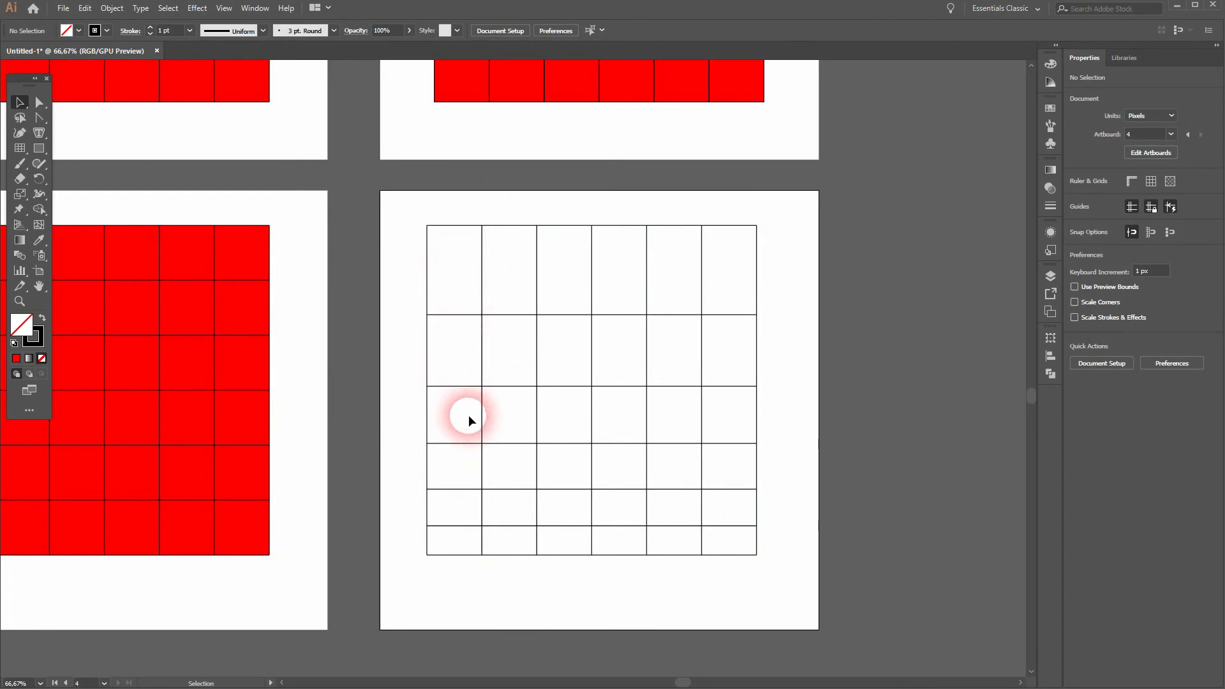
{"action": "mouse_move", "coordinate": [577, 552]}
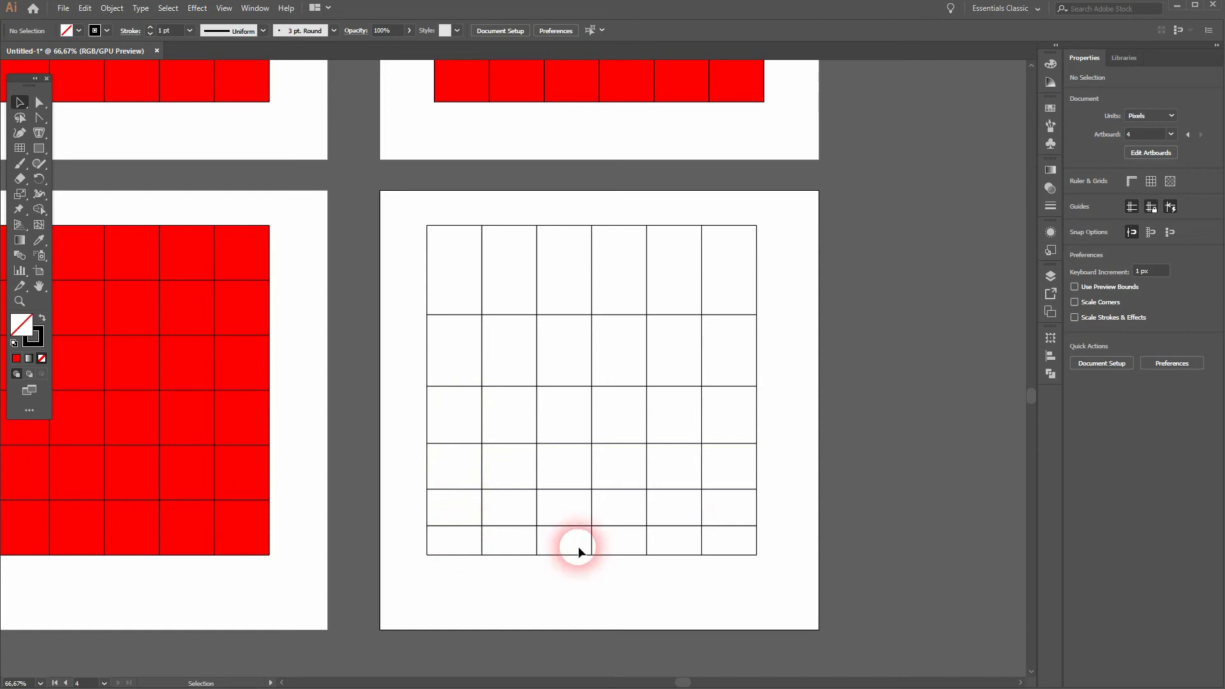
{"action": "mouse_move", "coordinate": [253, 148]}
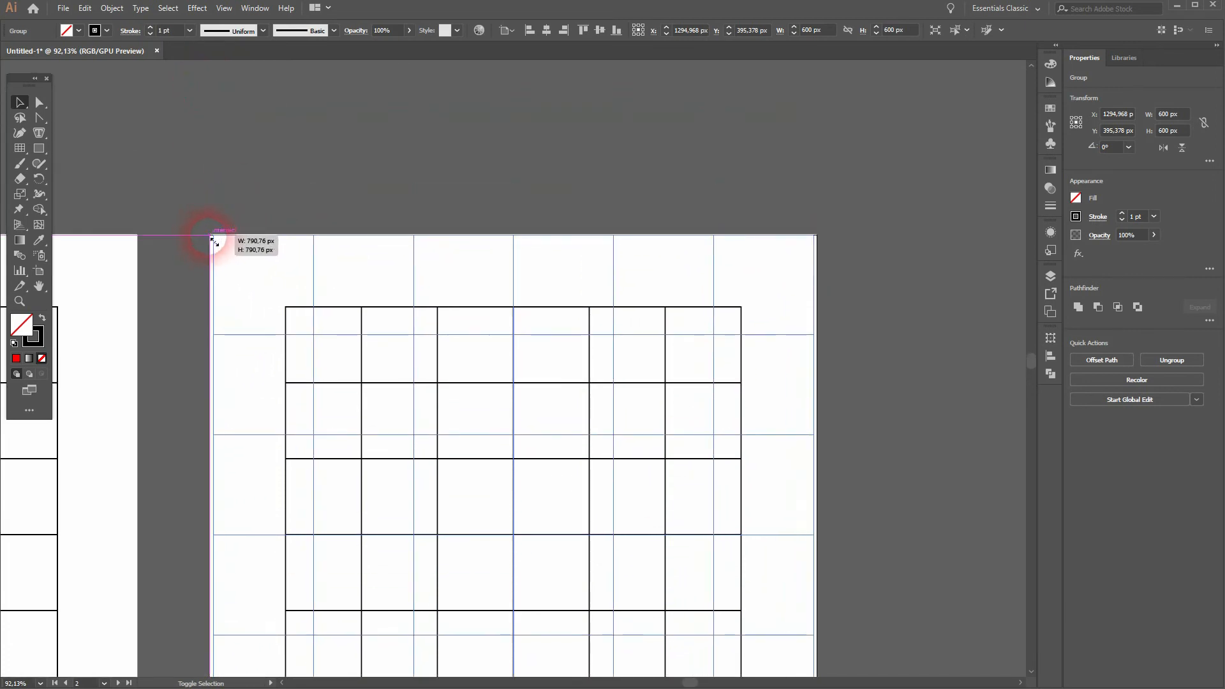
Step: Drag the second grid's corner out to about 791 × 791 px, filling the artboard
{"action": "left_click_drag", "start_coordinate": [211, 238], "coordinate": [240, 246]}
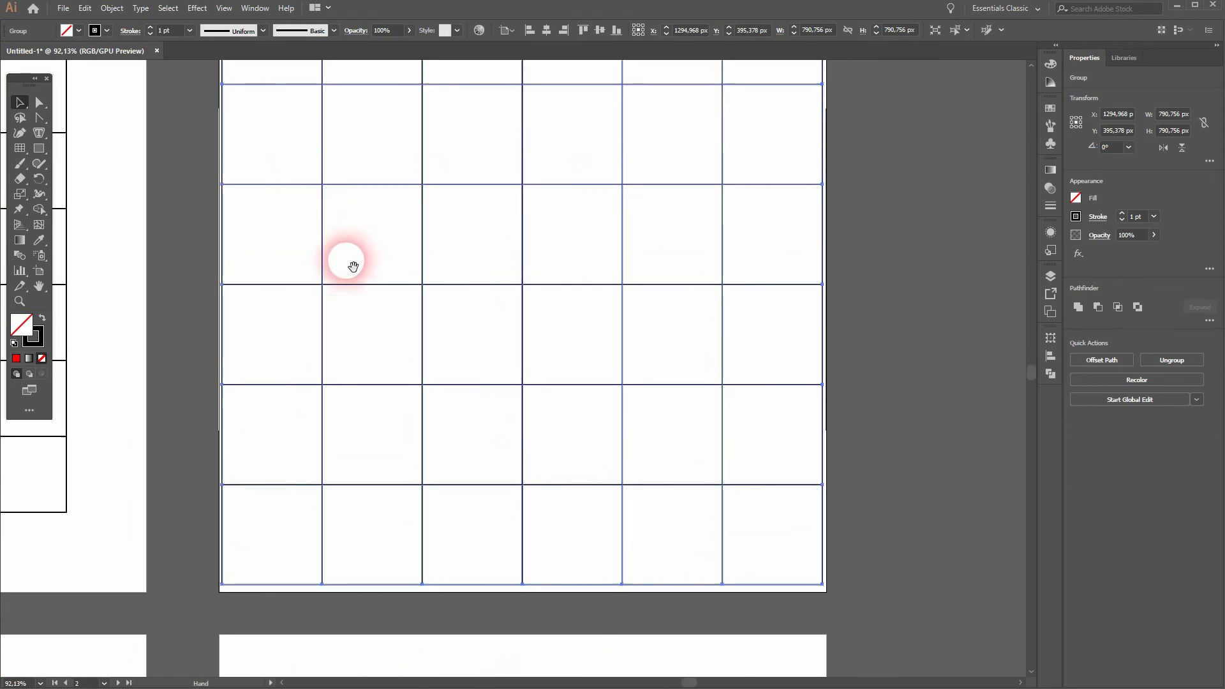
{"action": "left_click_drag", "start_coordinate": [352, 263], "coordinate": [319, 330]}
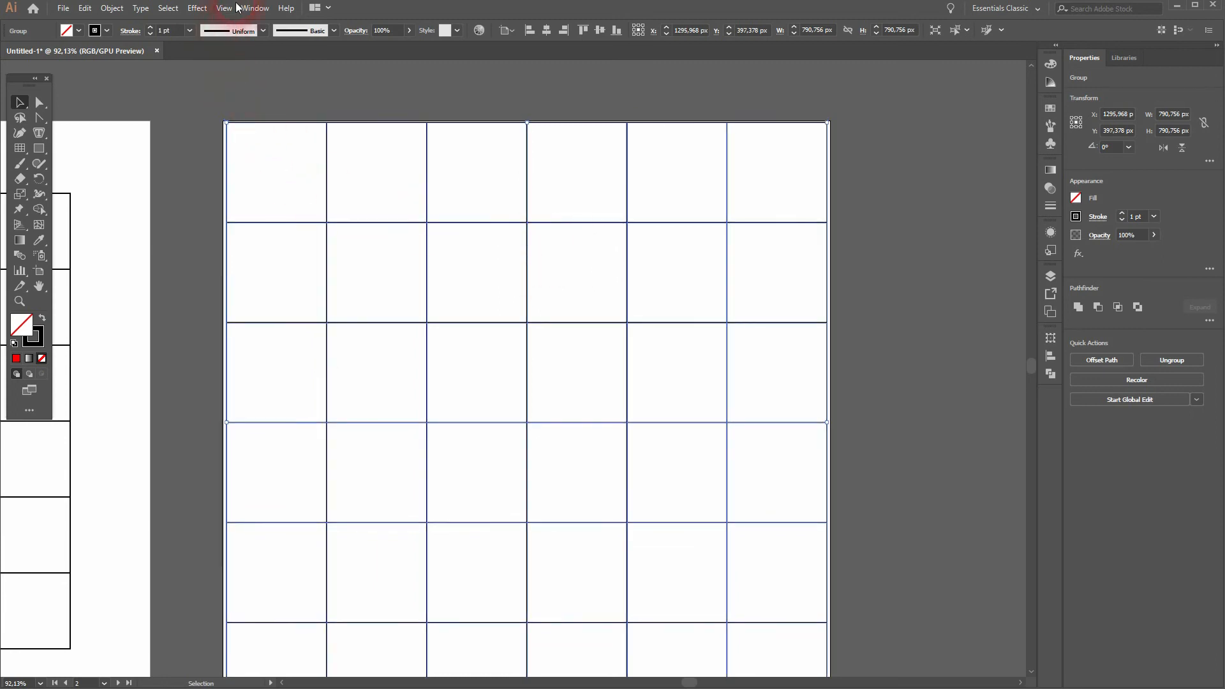
{"action": "left_click", "coordinate": [223, 8]}
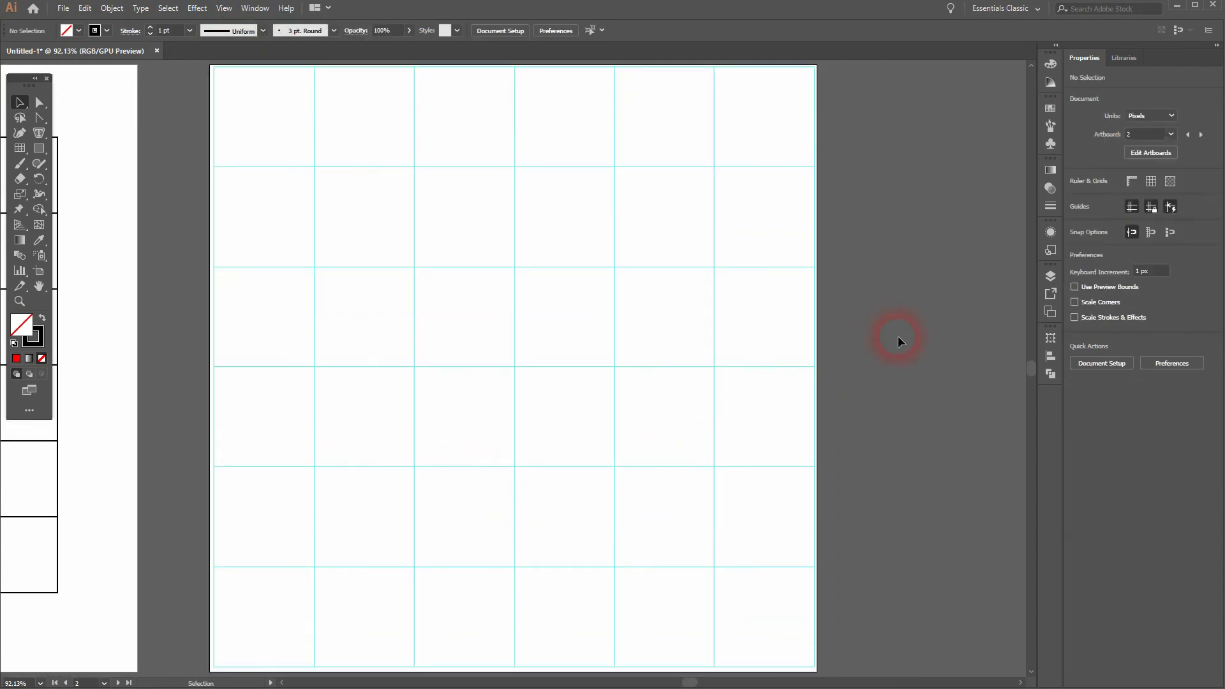
{"action": "mouse_move", "coordinate": [311, 261]}
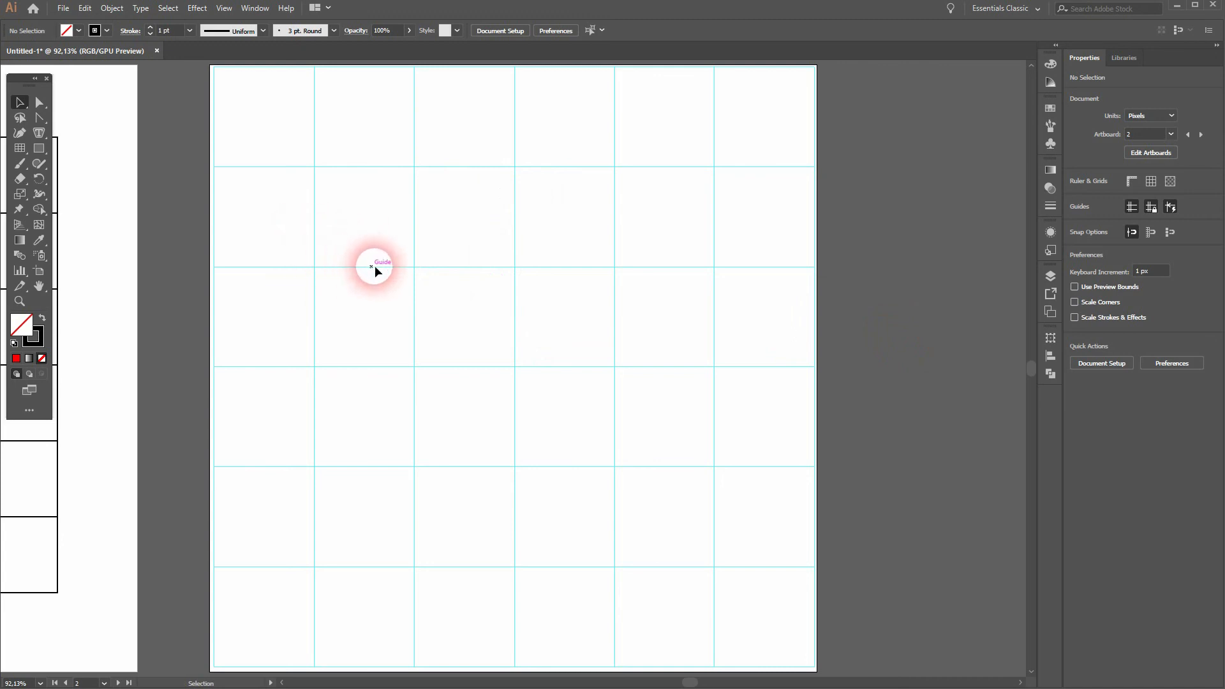
{"action": "mouse_move", "coordinate": [160, 275]}
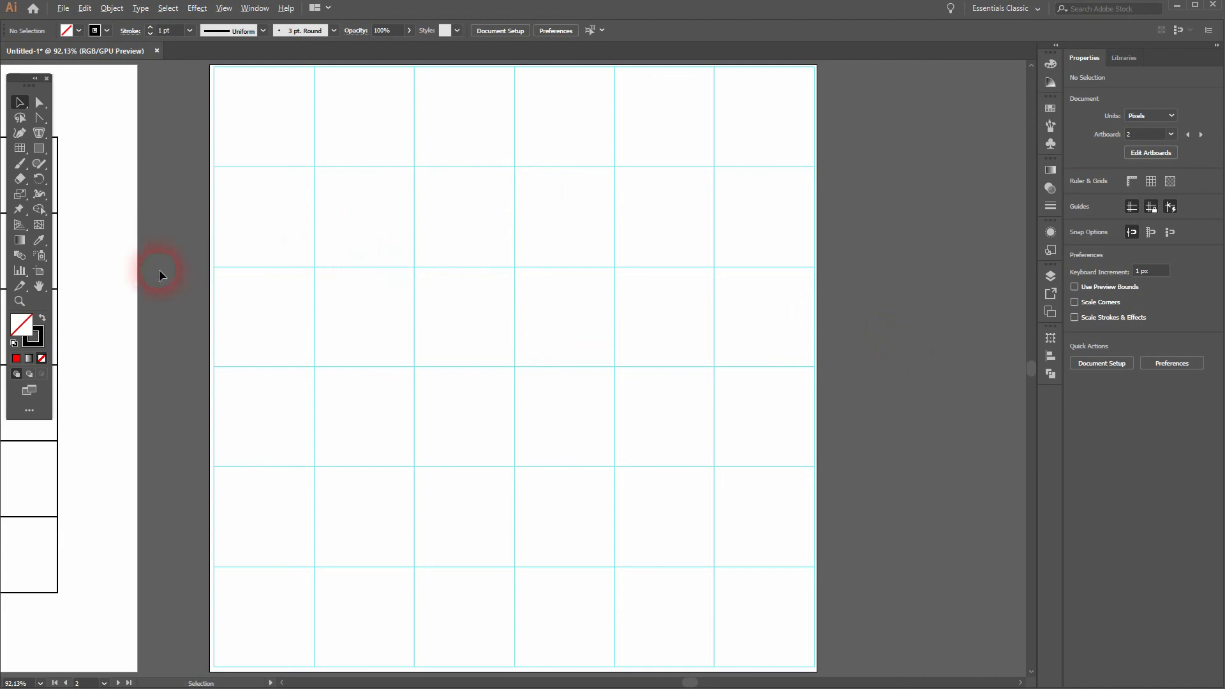